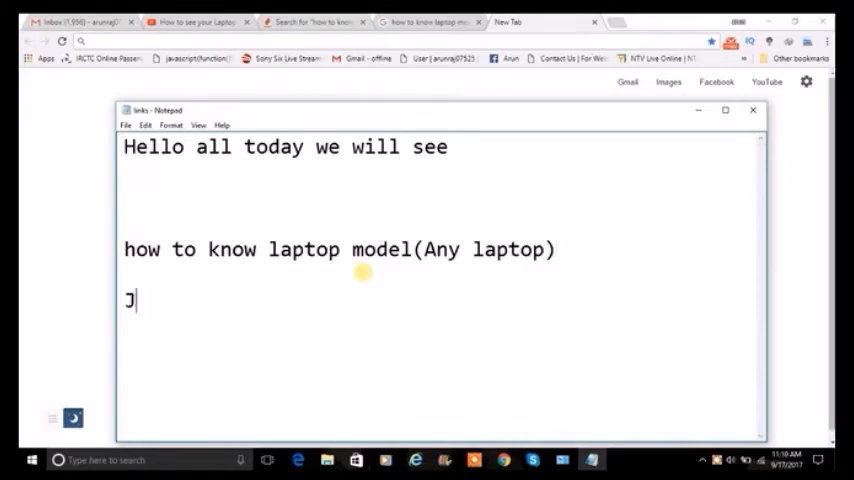
# Write the line "Just open cmd prompt in ur computer(ctrl+r)" below the heading
pyautogui.write('ust open')
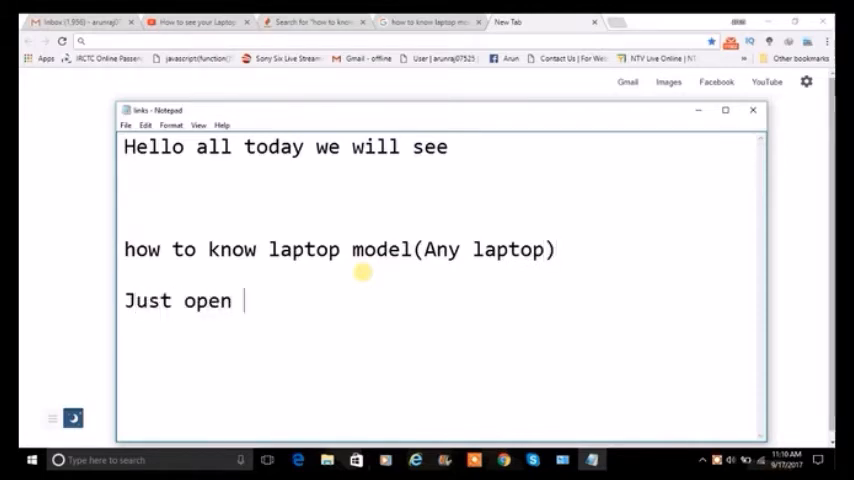
pyautogui.write('cmd pro')
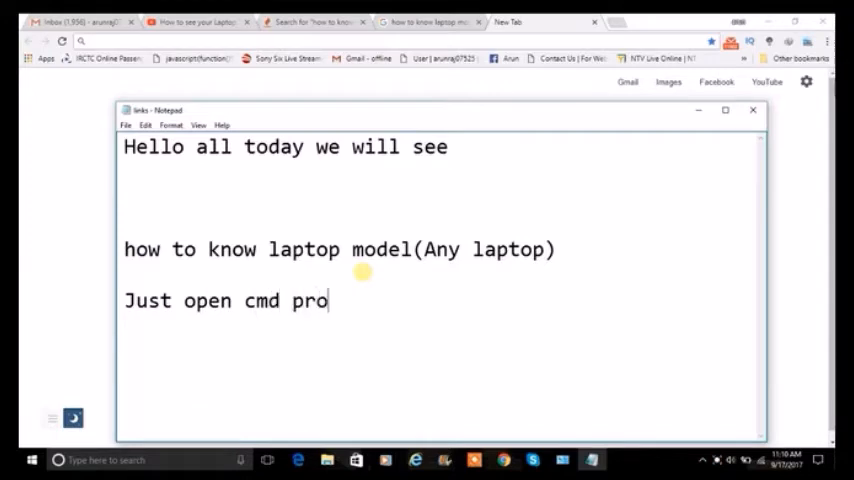
pyautogui.write('mpt in ou')
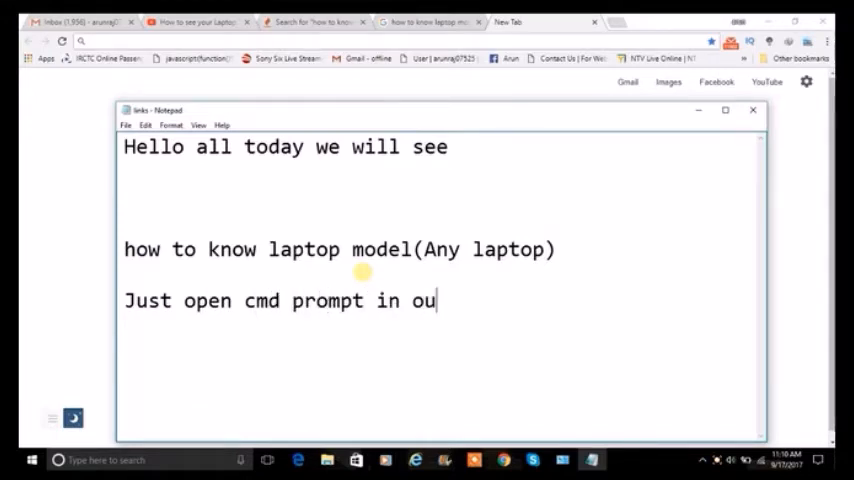
pyautogui.write('r c')
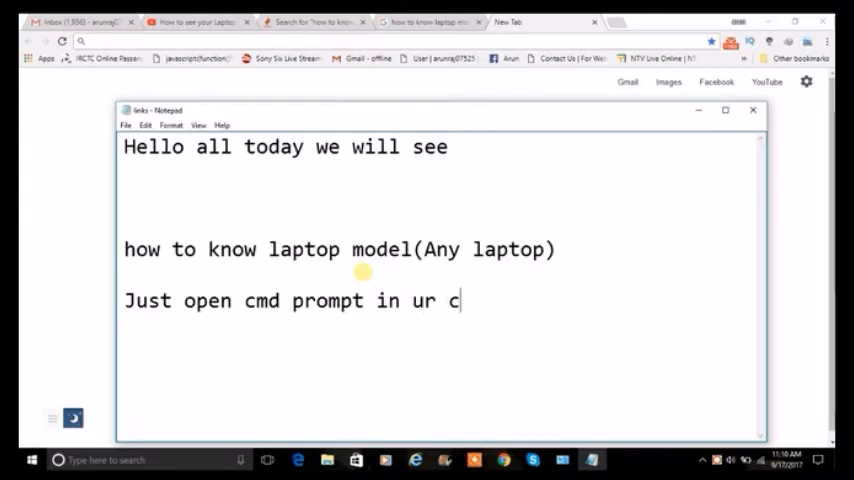
pyautogui.write('ompu')
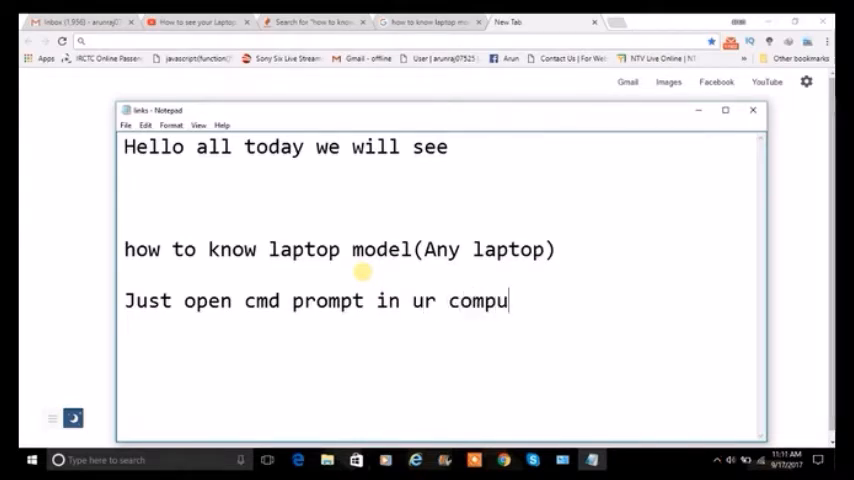
pyautogui.write('ter')
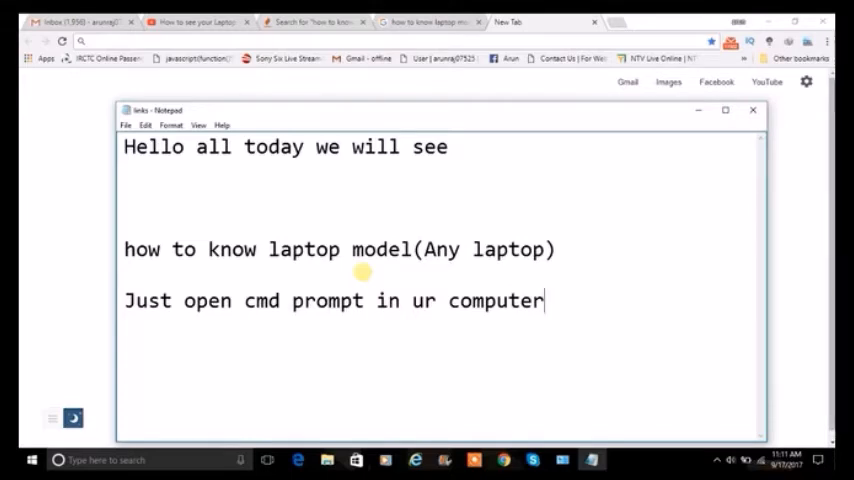
pyautogui.write('(ctrl')
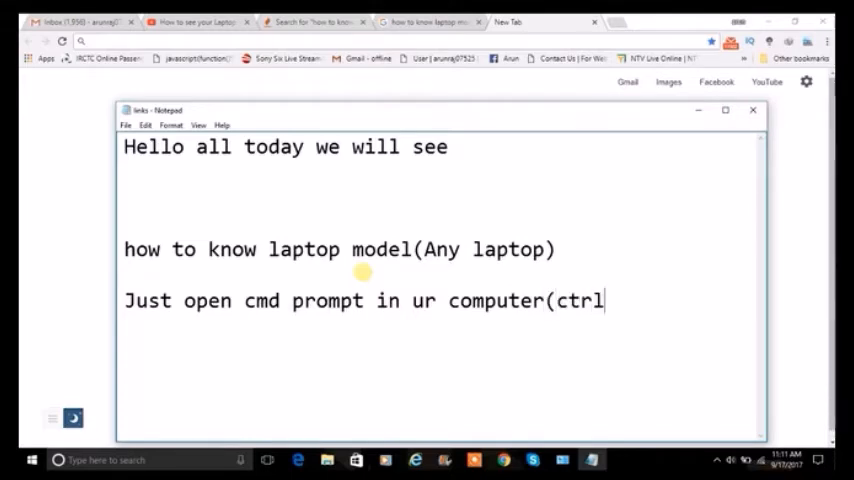
pyautogui.write('+r)')
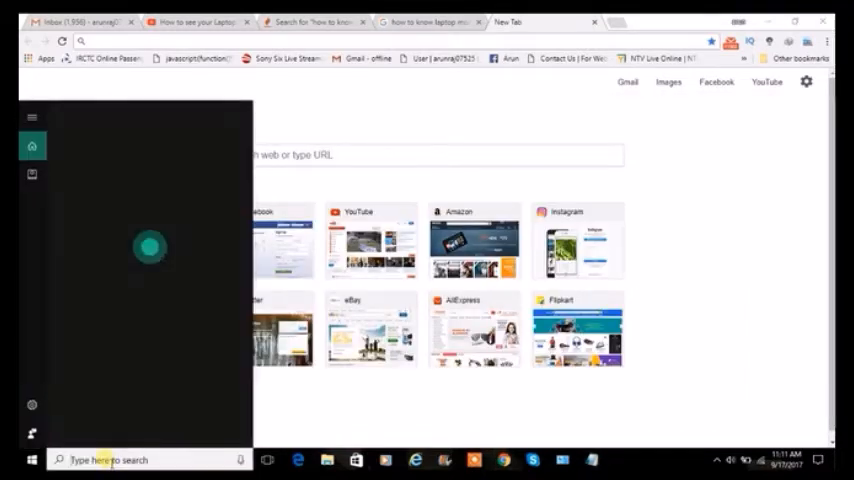
# Search the Start menu for "cmd" and launch Command Prompt from the results
pyautogui.write('cmd')
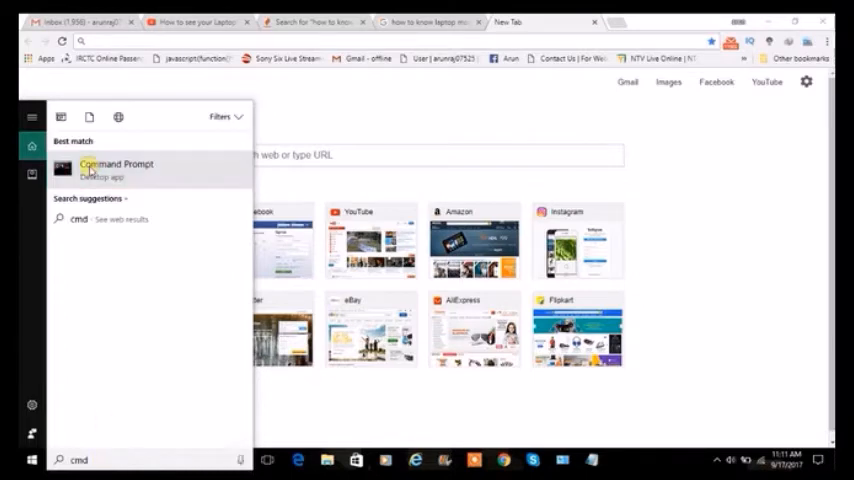
pyautogui.click(116, 168)
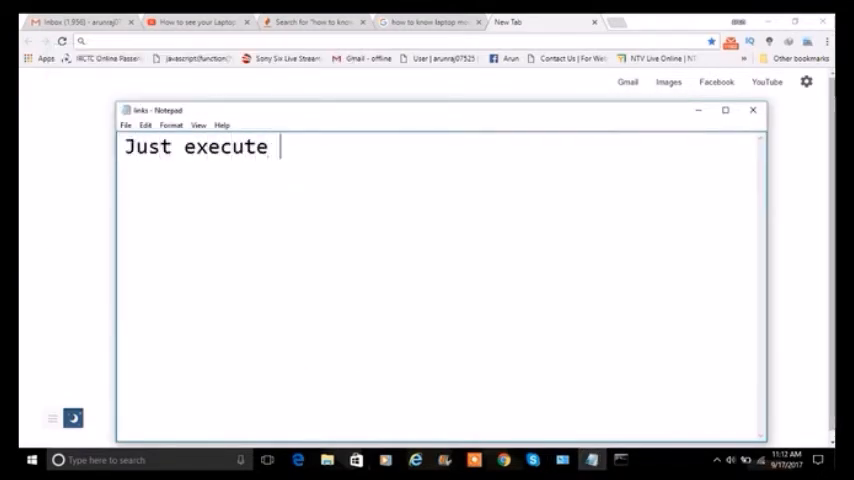
# Write "Just execute systeminfo command" and select the word systeminfo
pyautogui.write('systeminfo.')
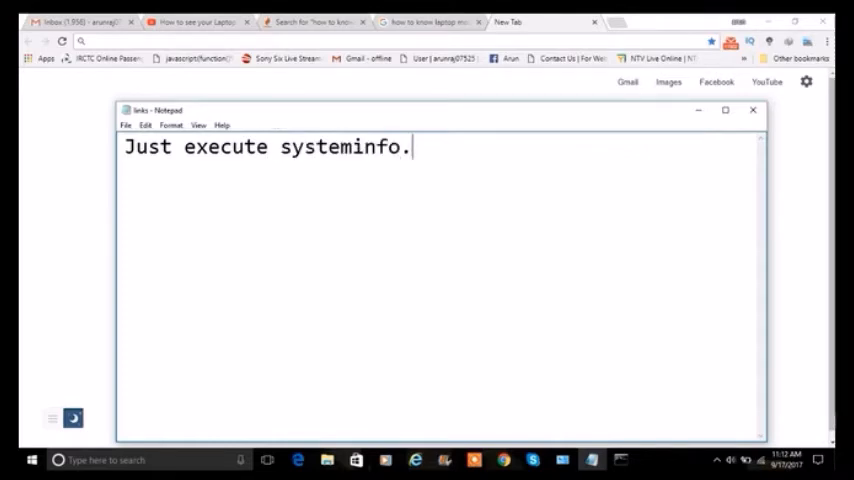
pyautogui.write('commo')
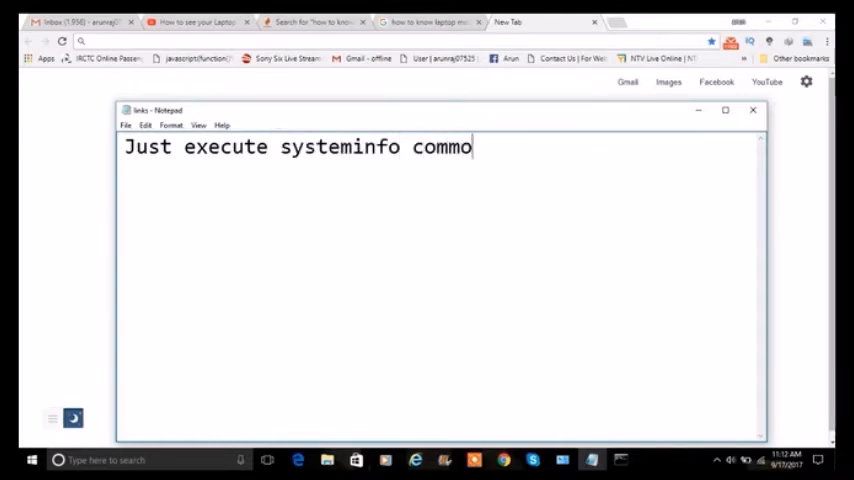
pyautogui.write('nd')
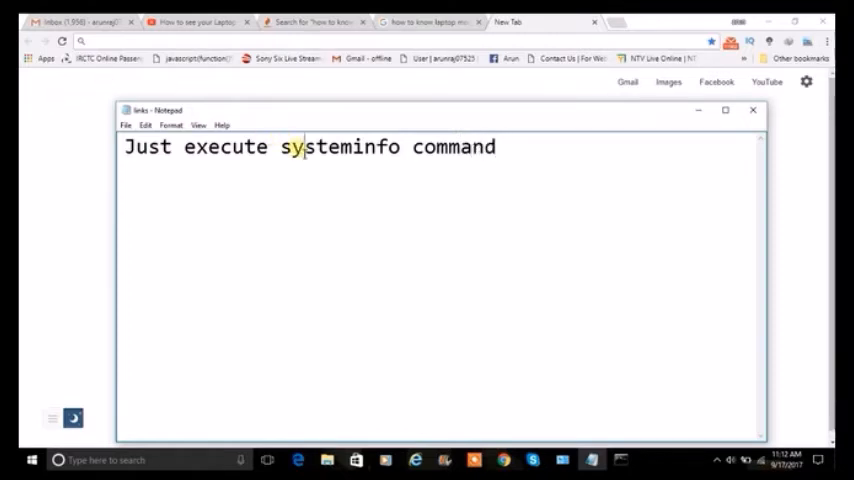
pyautogui.doubleClick(340, 148)
pyautogui.write('press enter')
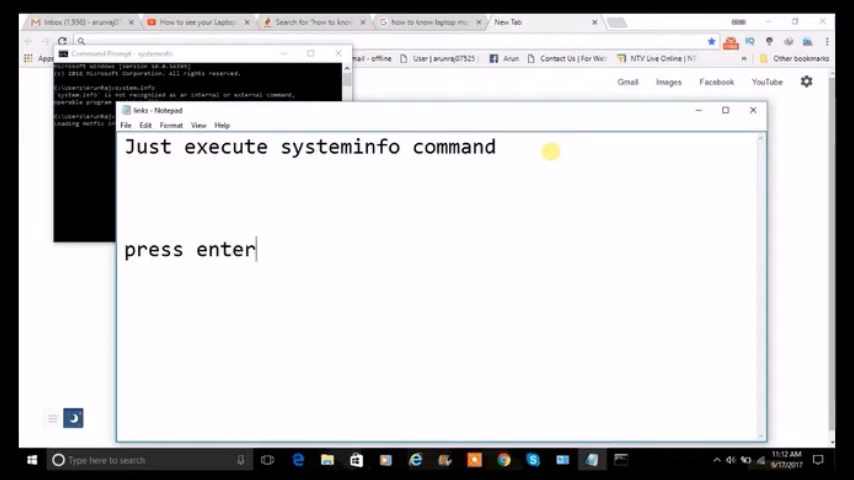
# Write that it will give all system information including model number, for any laptop
pyautogui.write('i')
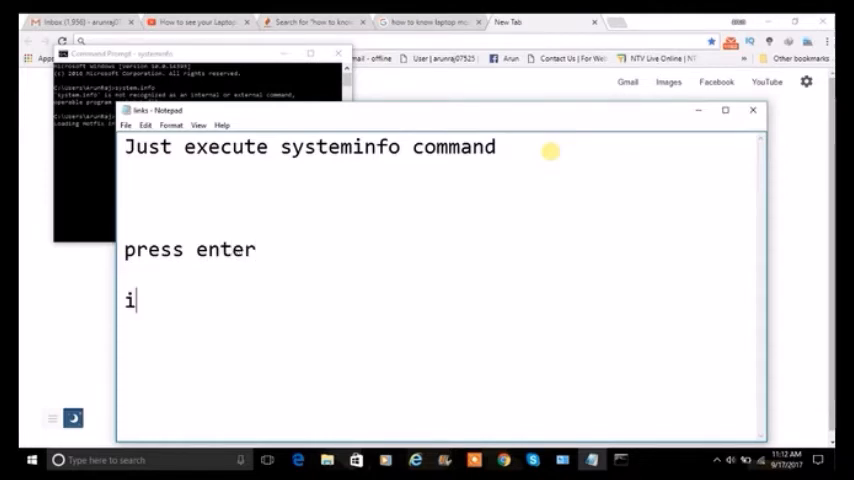
pyautogui.write('t will give all system information including model number it may be')
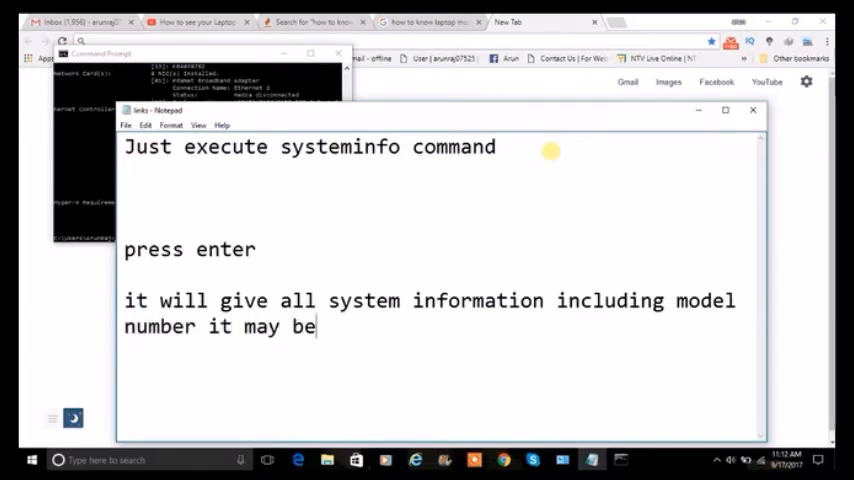
pyautogui.write('any laptop')
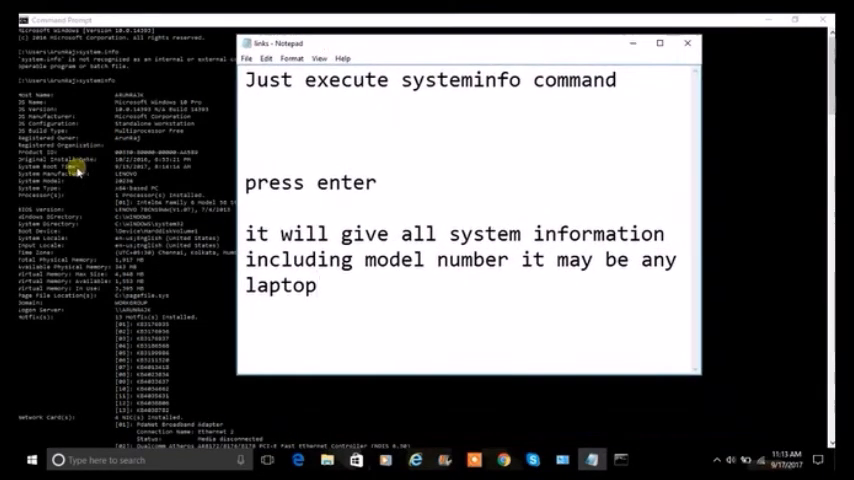
# Replace the note with "my laptop is lenovo" and "my model number is : 20236"
pyautogui.press('ctrl+a')
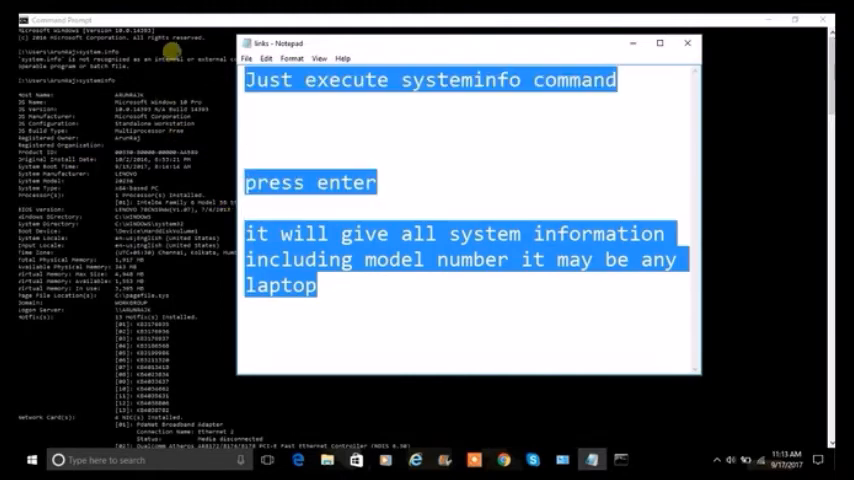
pyautogui.write('my l')
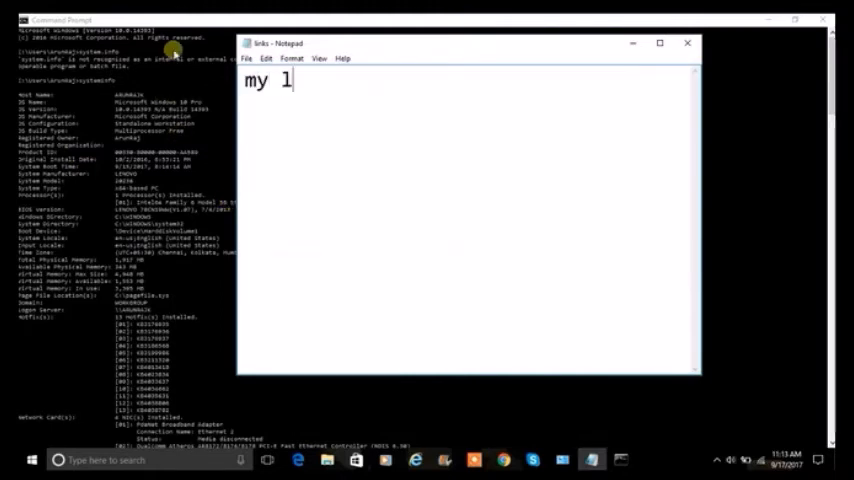
pyautogui.write('aptop is le')
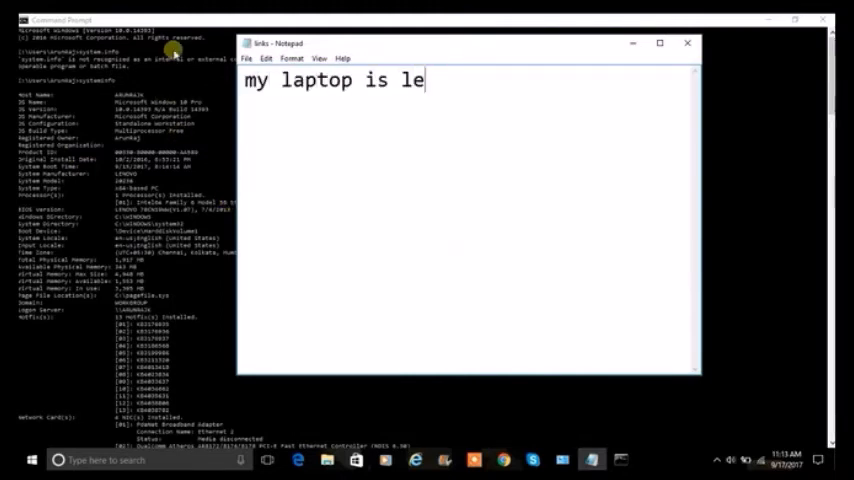
pyautogui.write('novo')
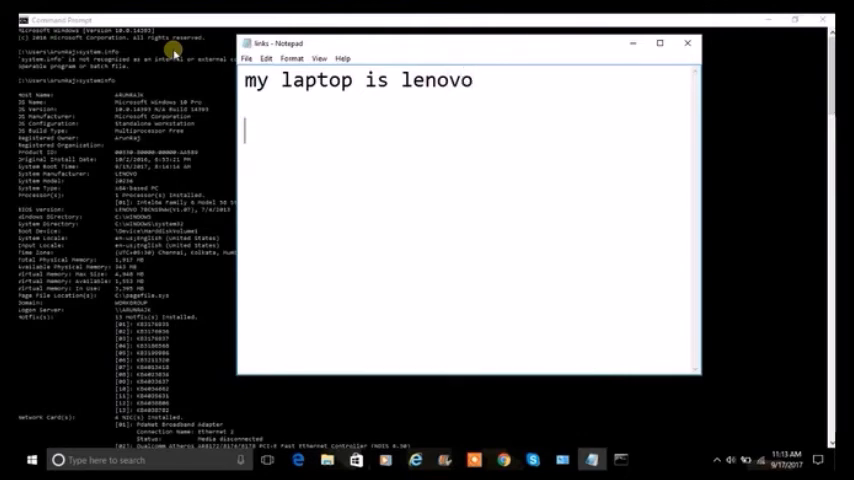
pyautogui.write('my model number is')
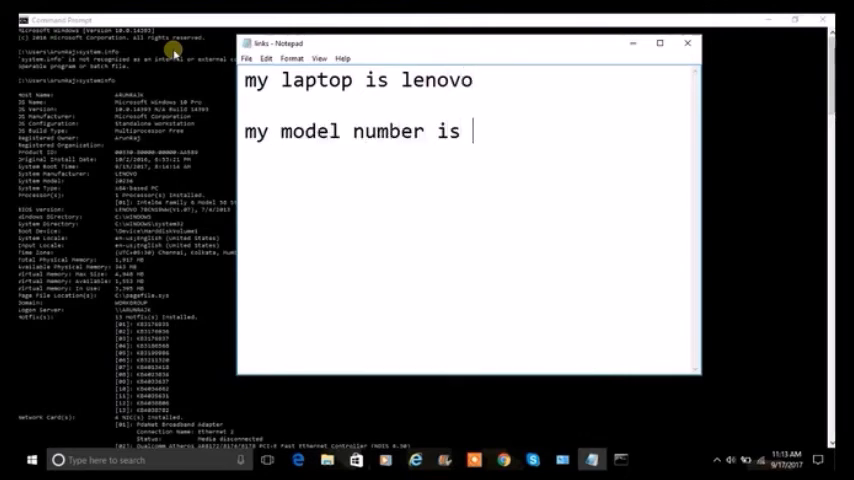
pyautogui.write(':')
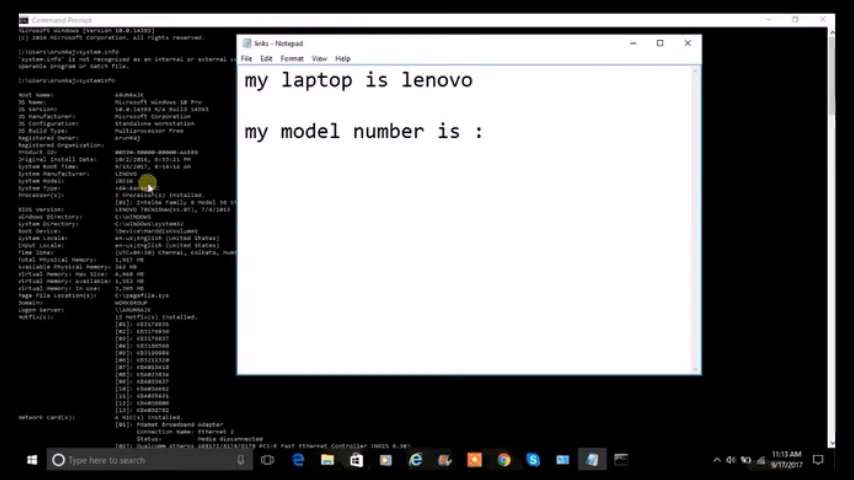
pyautogui.write('20236')
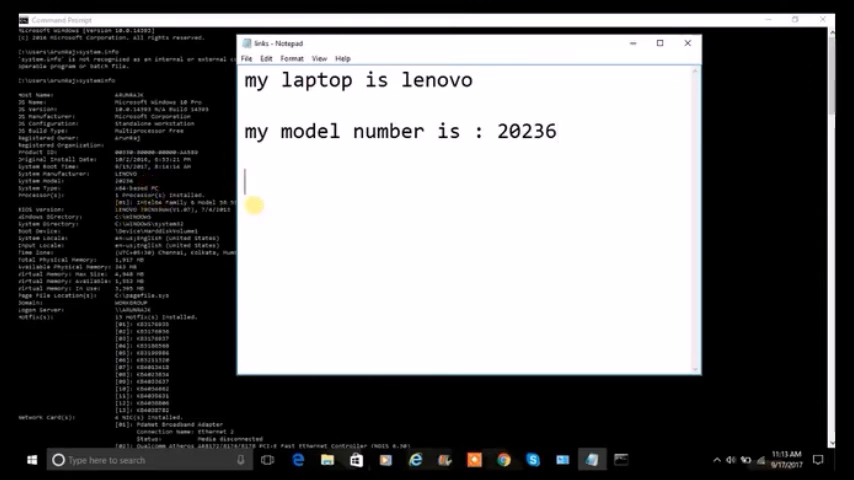
# Write "we can see bios number ,network card what not all"
pyautogui.write('we can see')
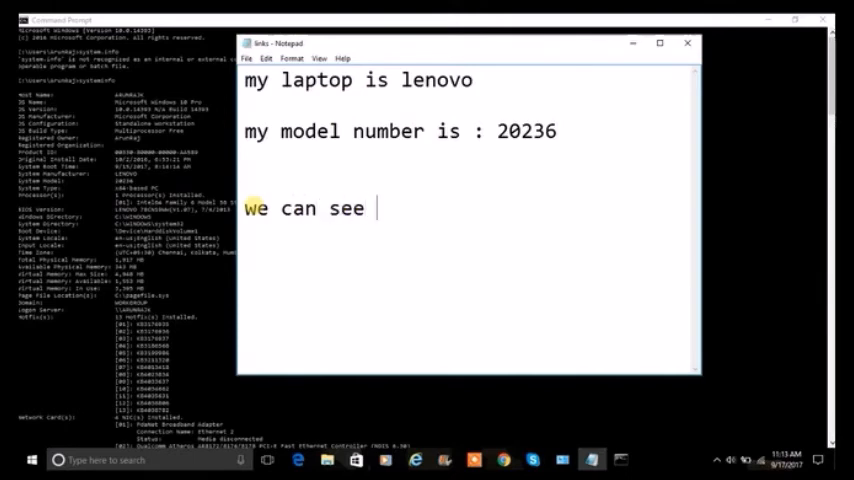
pyautogui.write('bios num')
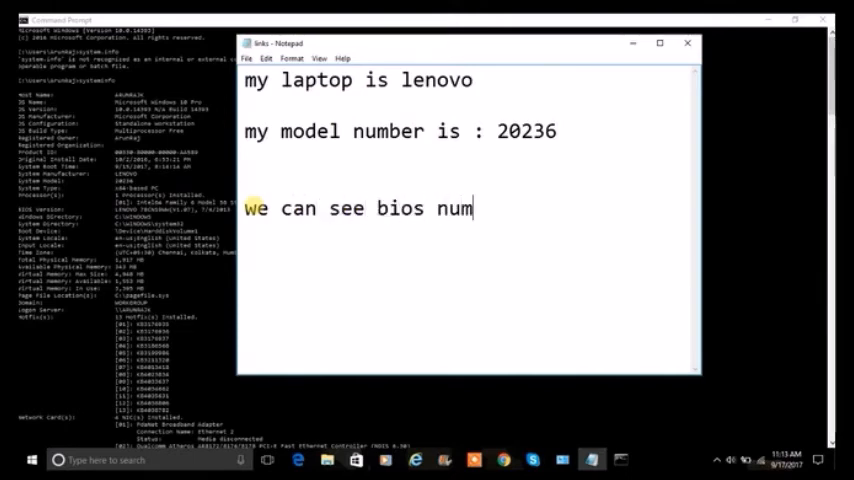
pyautogui.write('ber')
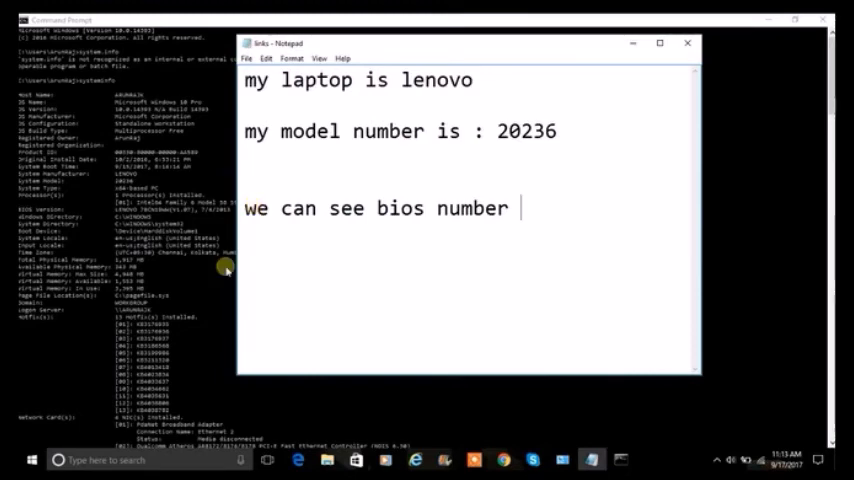
pyautogui.moveTo(44, 424)
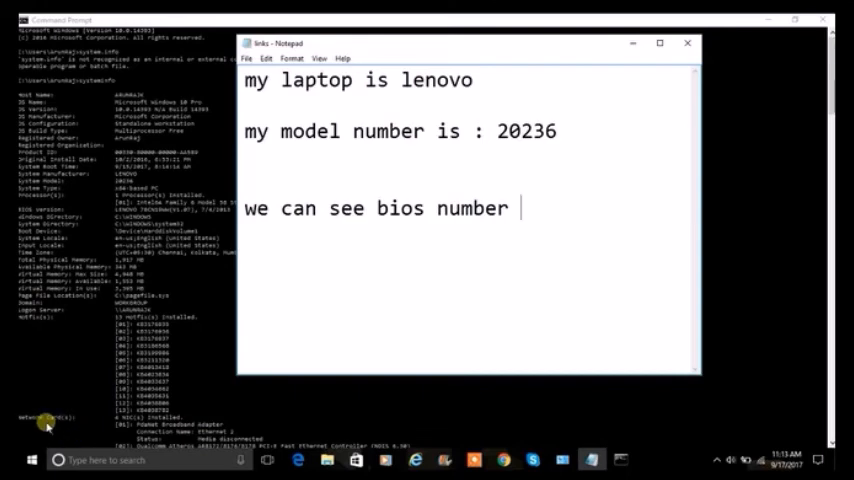
pyautogui.write(',')
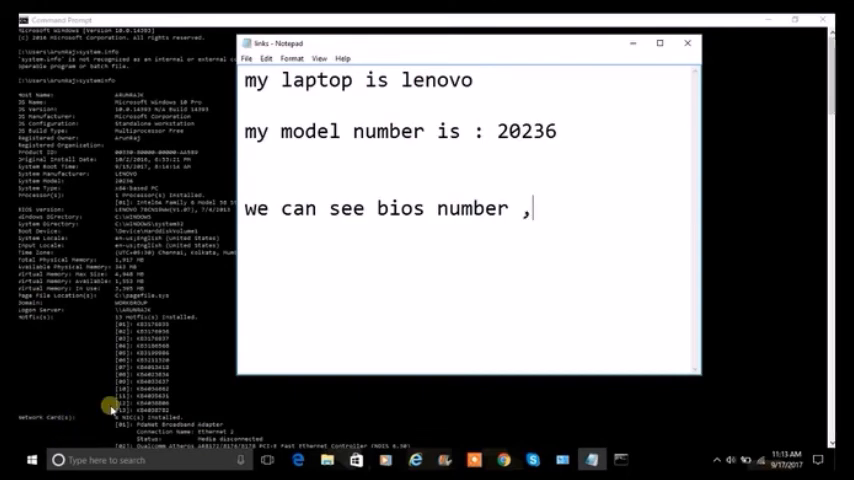
pyautogui.write('network')
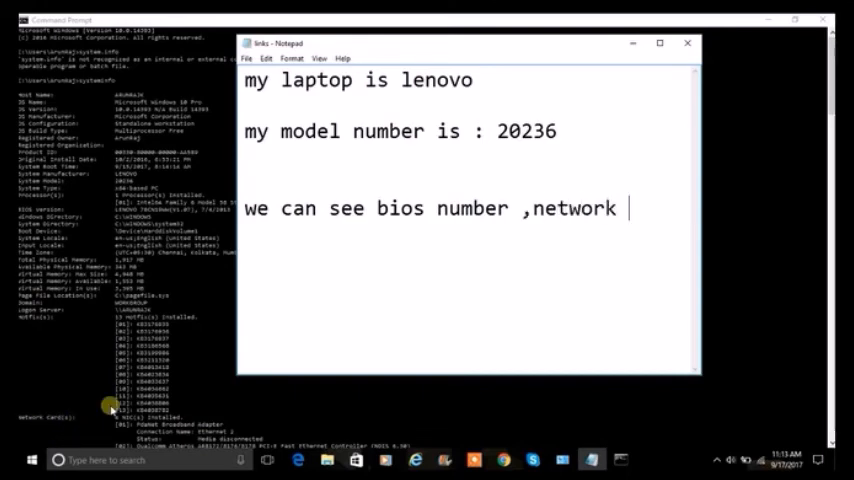
pyautogui.write('card w')
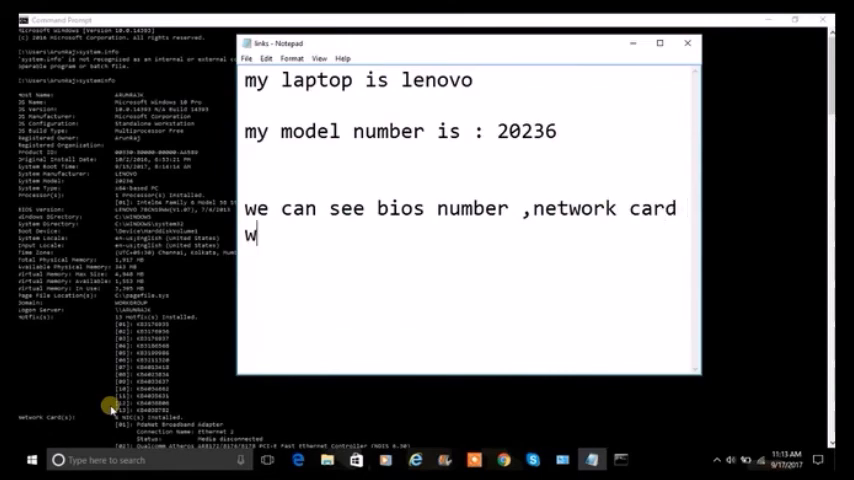
pyautogui.write('hat not all')
pyautogui.write('i hope')
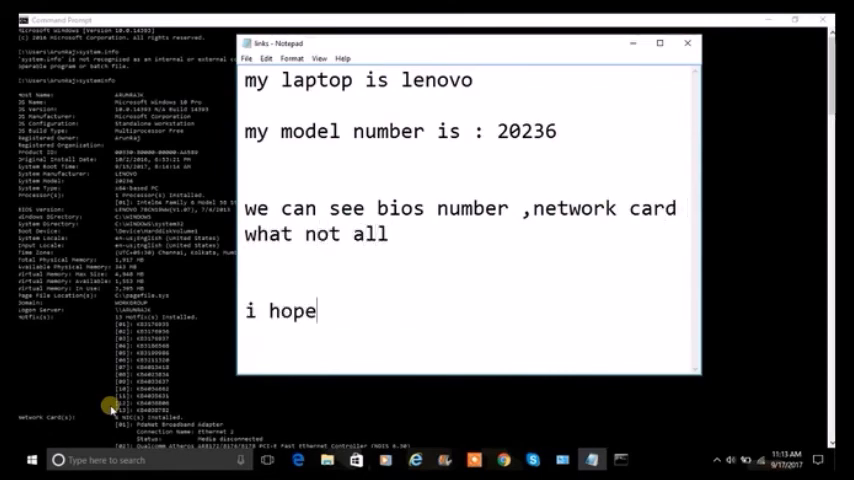
# Add "i hope this tutorial helps you" and "if so plz forward"
pyautogui.write('this tut')
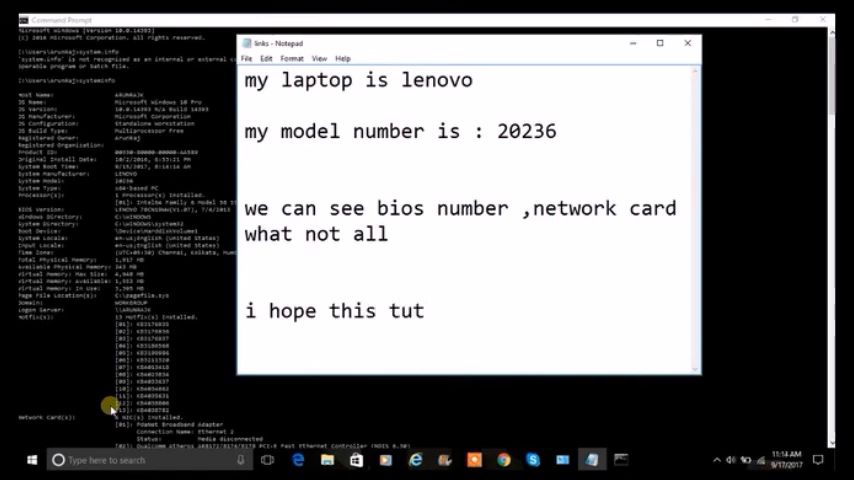
pyautogui.write('orial helps you')
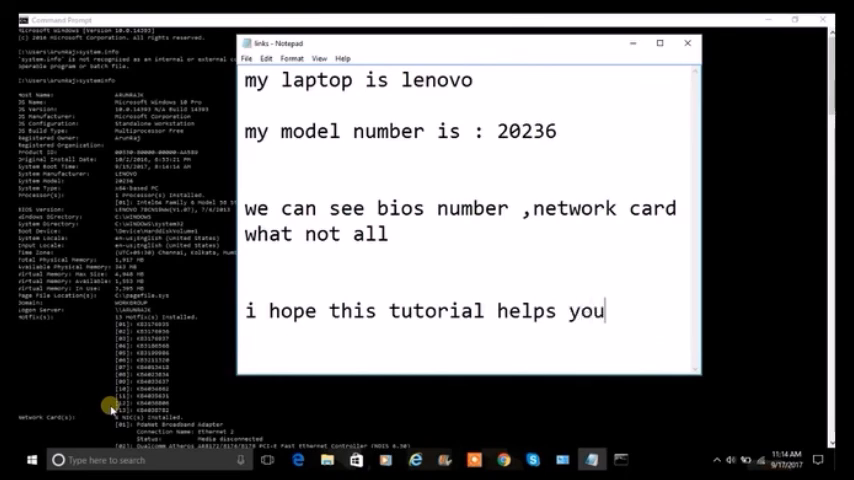
pyautogui.write('if so')
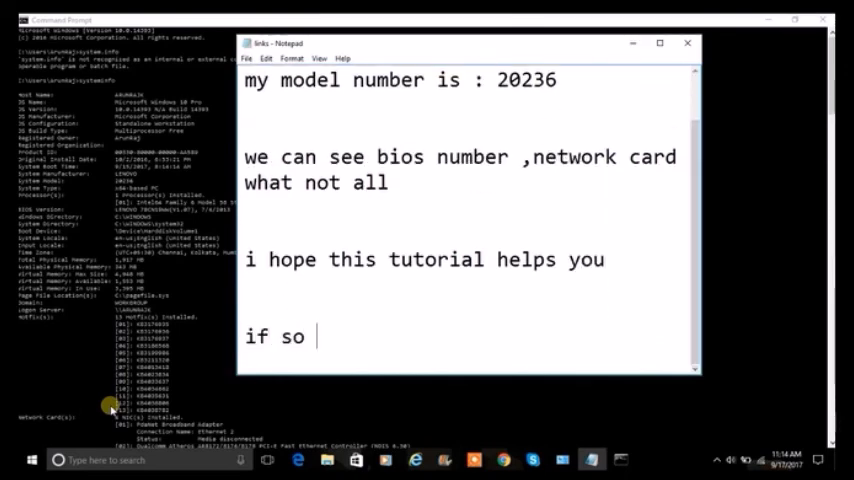
pyautogui.write('plz forward')
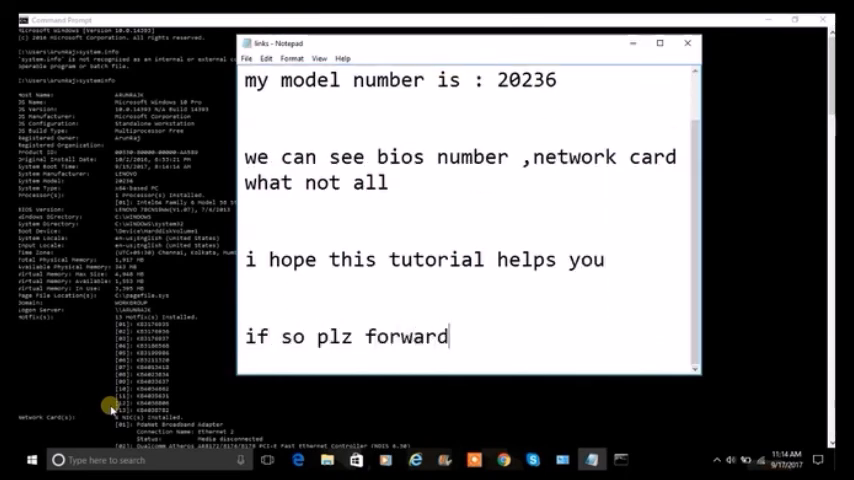